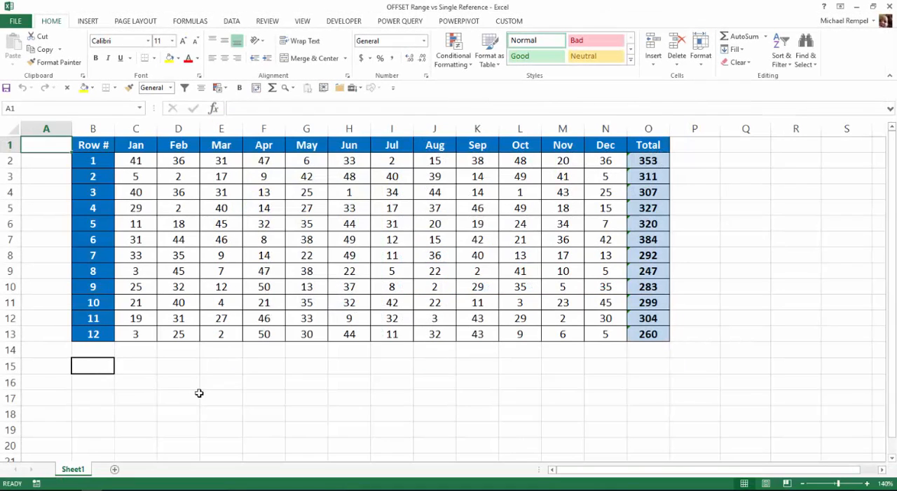
mouse_move(119, 311)
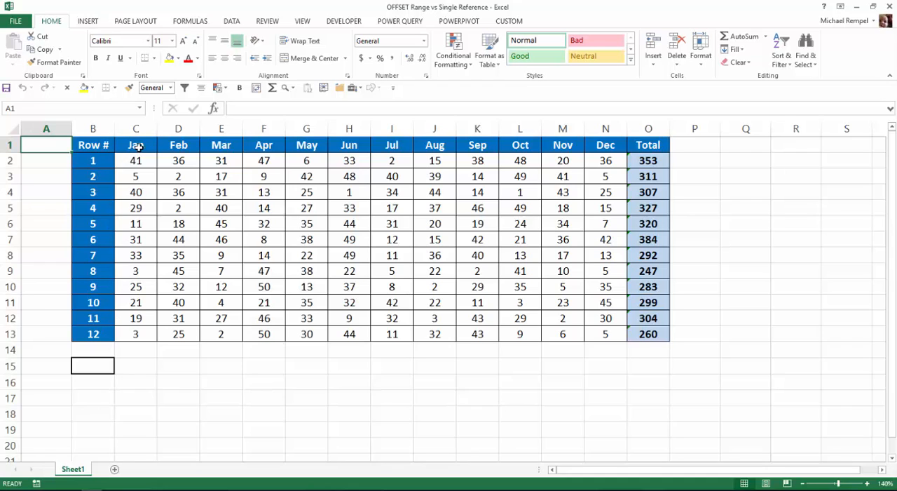
mouse_move(620, 179)
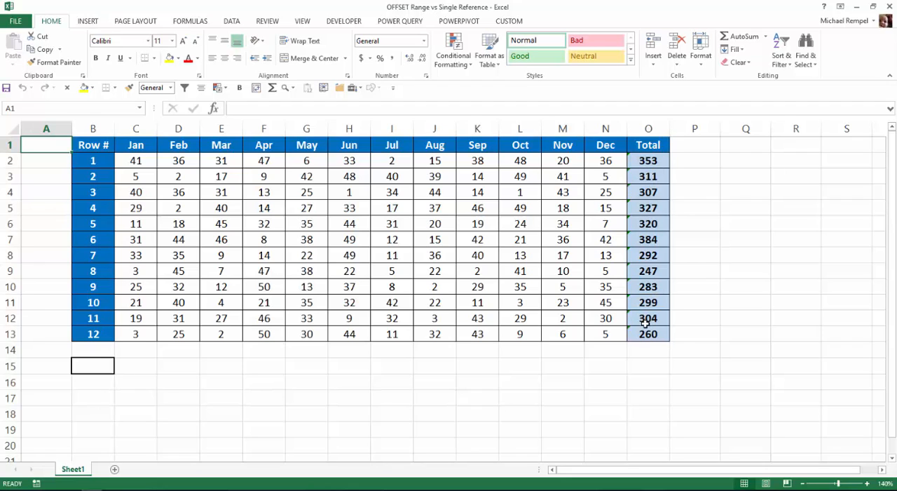
mouse_move(482, 404)
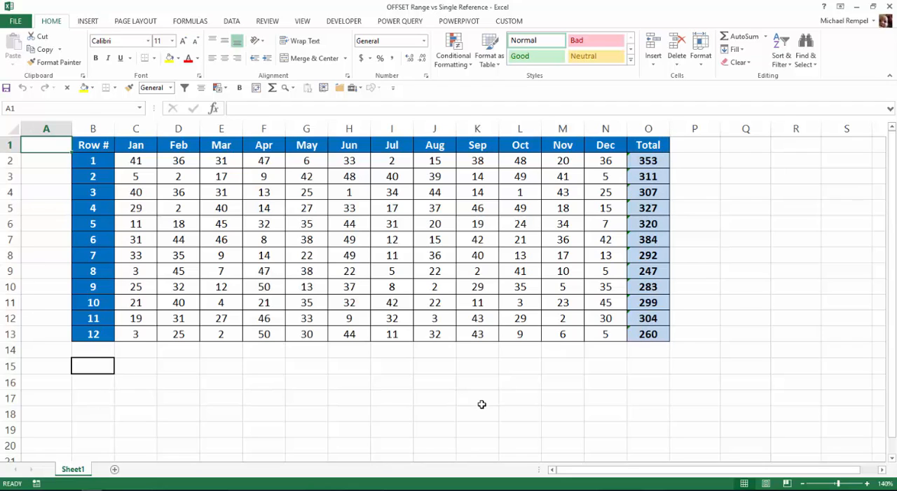
mouse_move(190, 289)
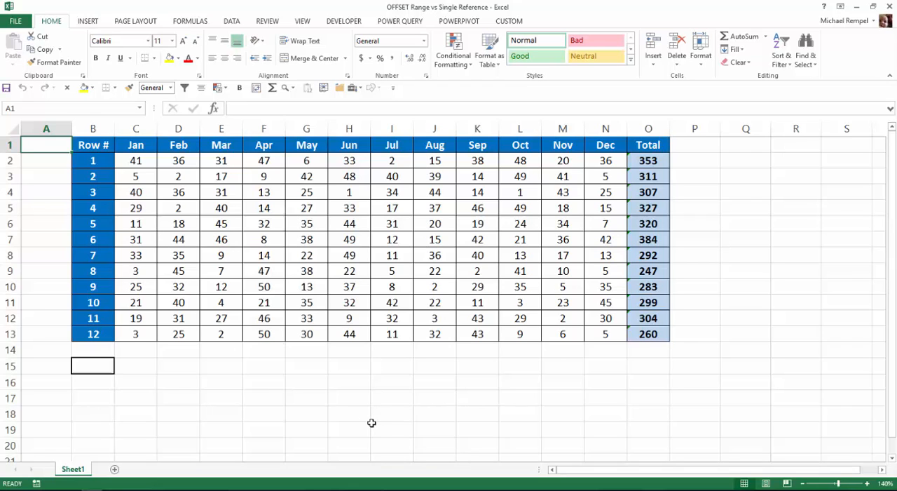
mouse_move(355, 423)
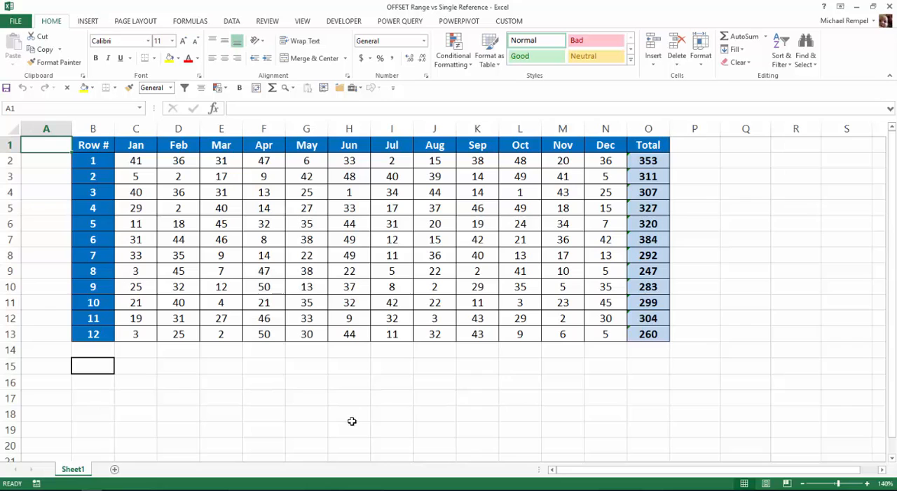
mouse_move(254, 390)
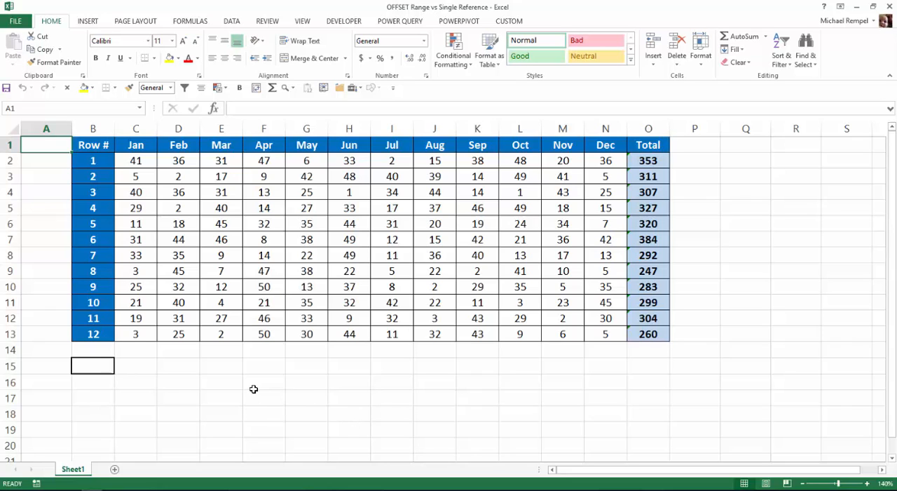
Enter =OFFSET(B1,3,4) in F15, returning 13 from the cell three rows down and four across.
click(263, 364)
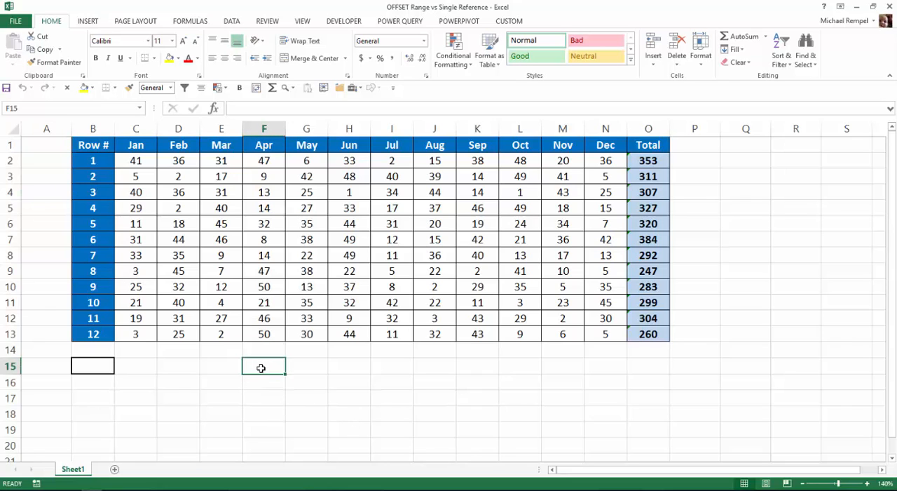
text(=off)
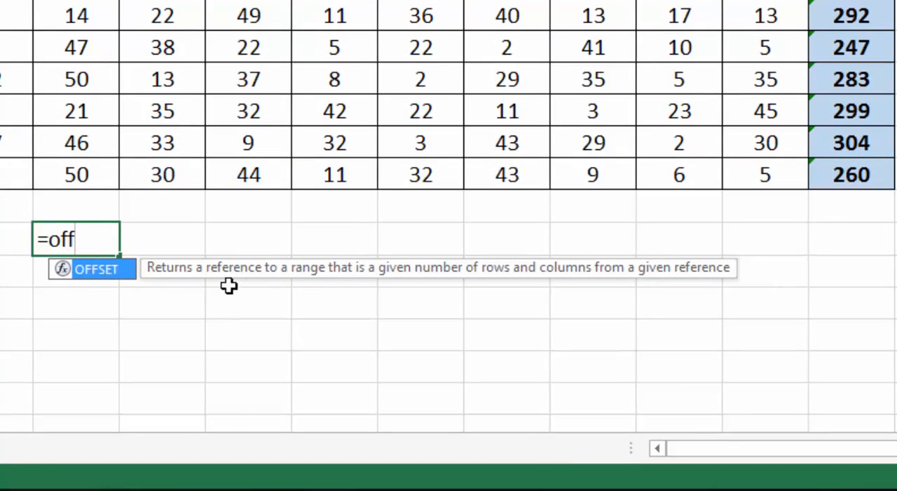
mouse_move(468, 308)
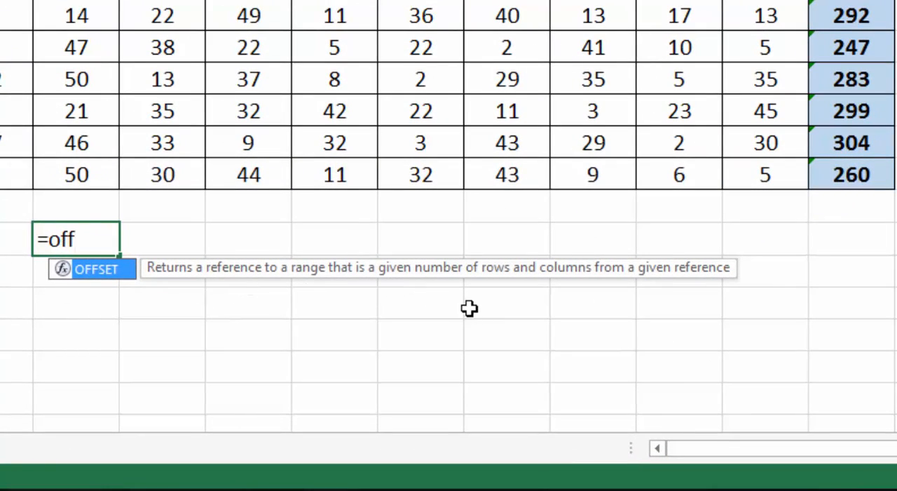
mouse_move(603, 314)
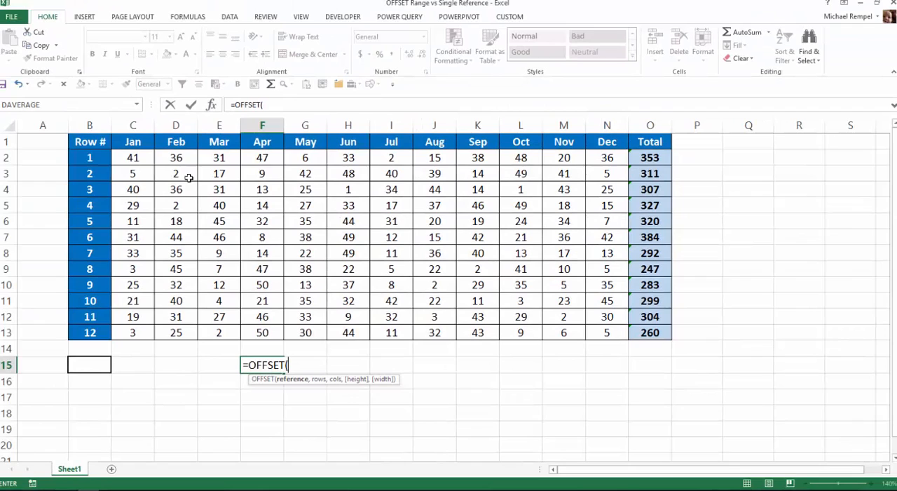
click(89, 142)
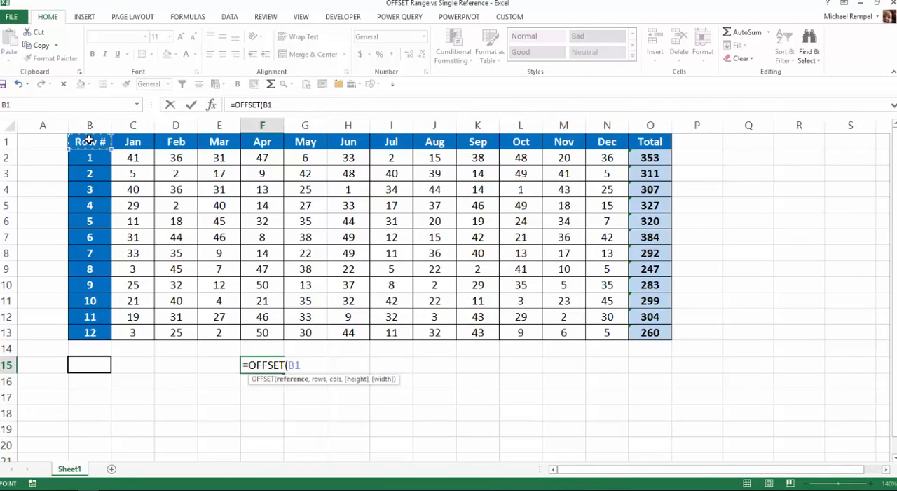
text(,)
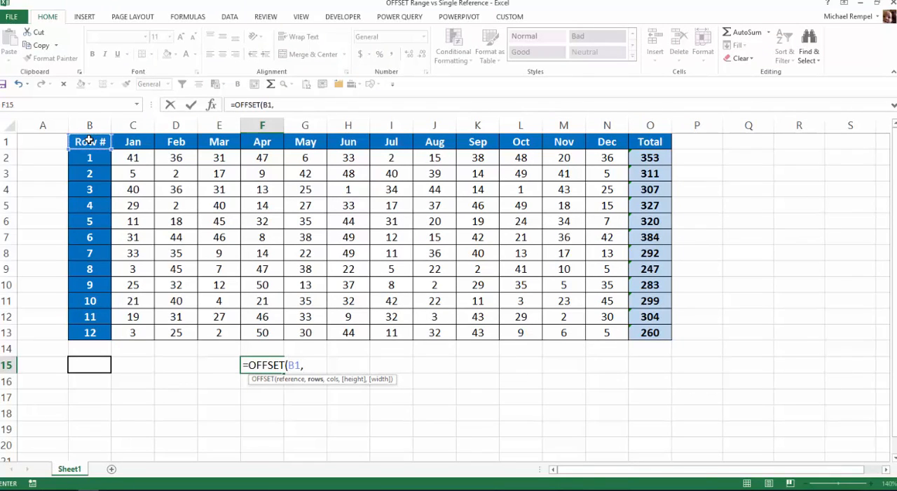
text(3)
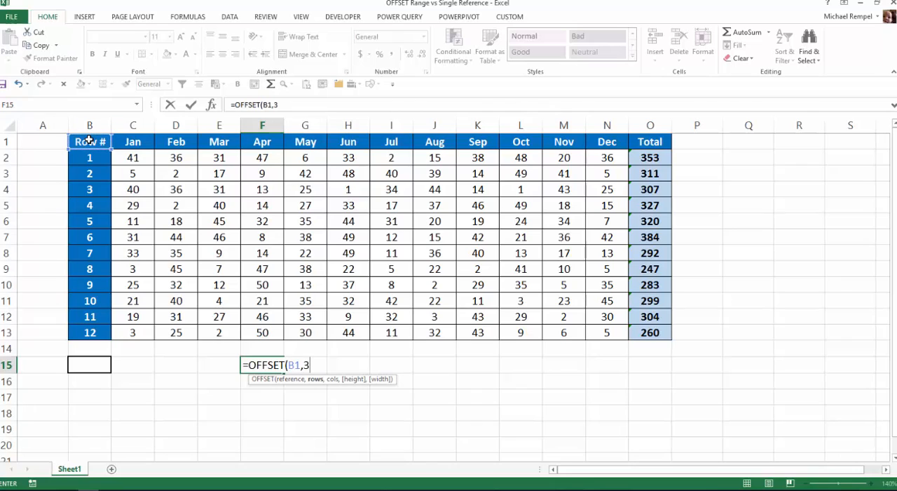
text(,)
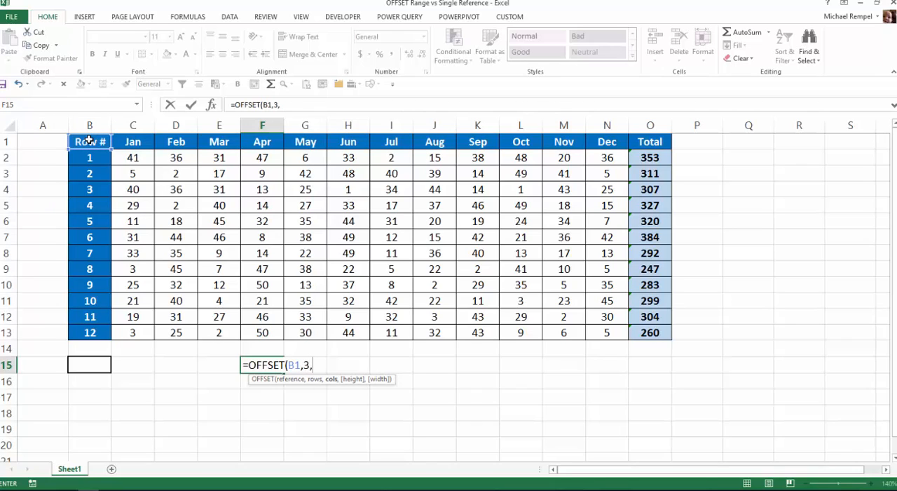
text(4)
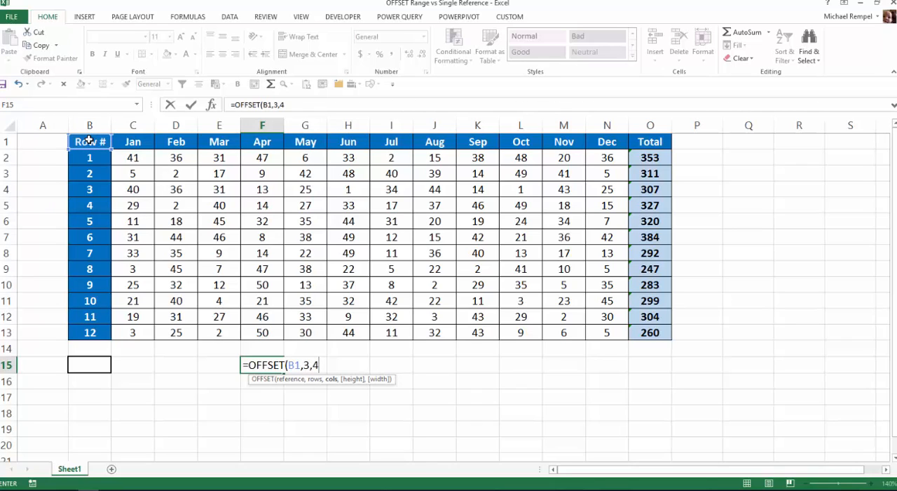
key(Return)
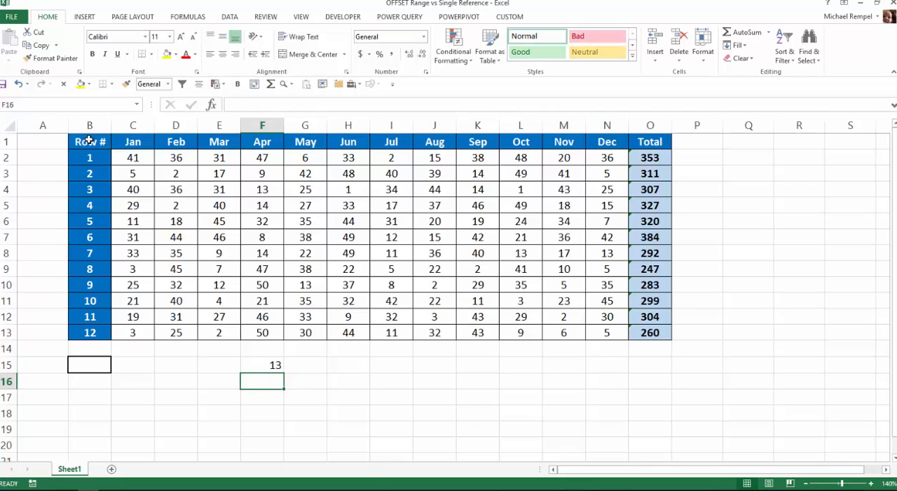
Trace the offset from B1 down three rows and across four columns to F4, the 13.
click(90, 140)
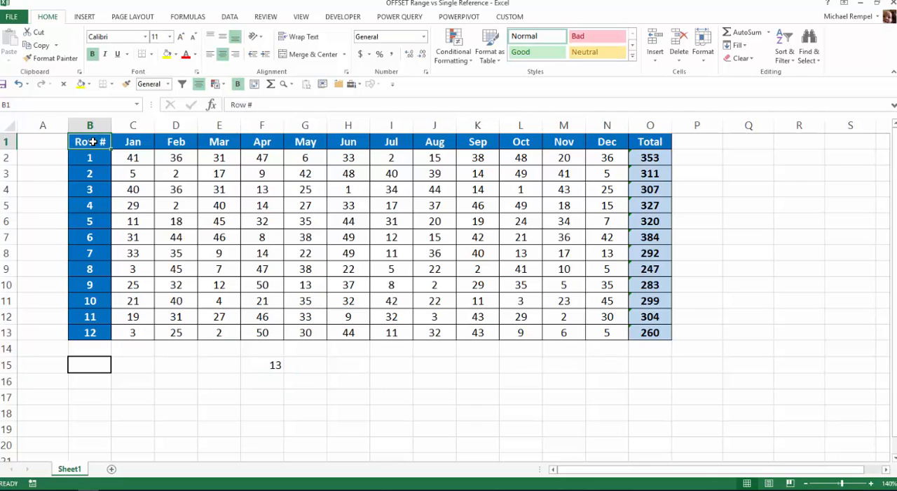
click(90, 174)
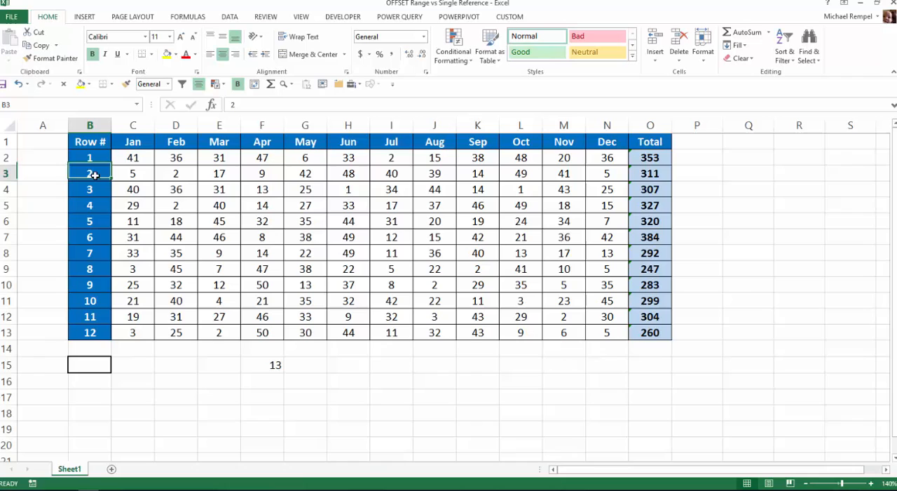
click(131, 190)
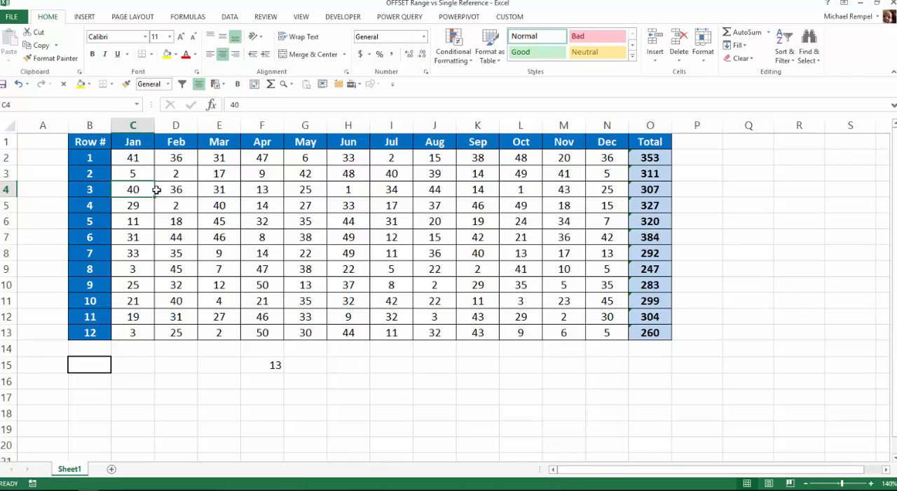
click(262, 190)
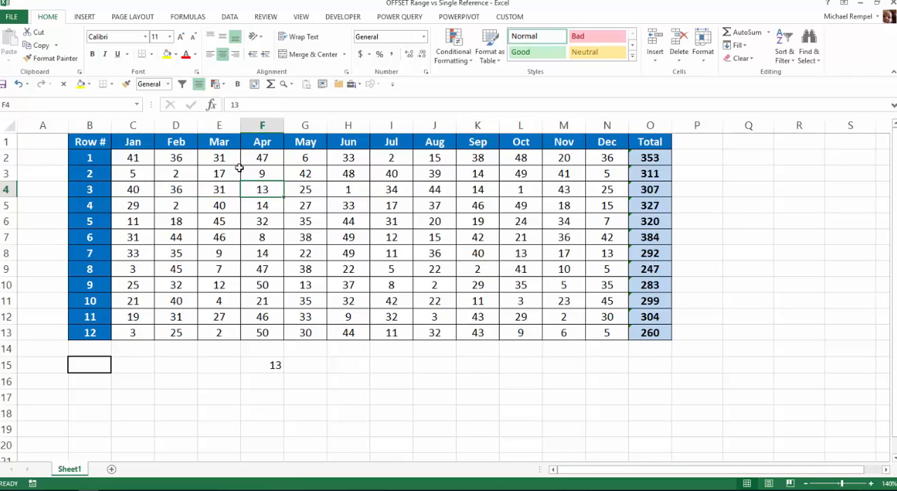
mouse_move(293, 358)
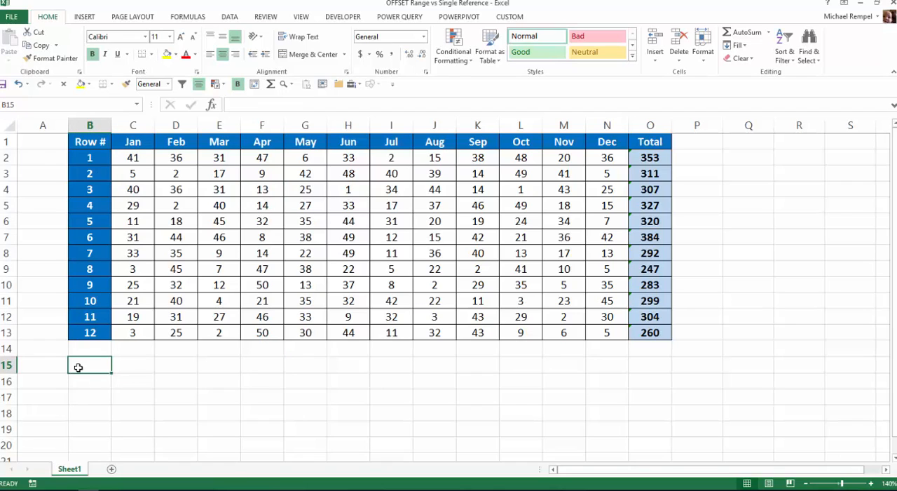
mouse_move(98, 269)
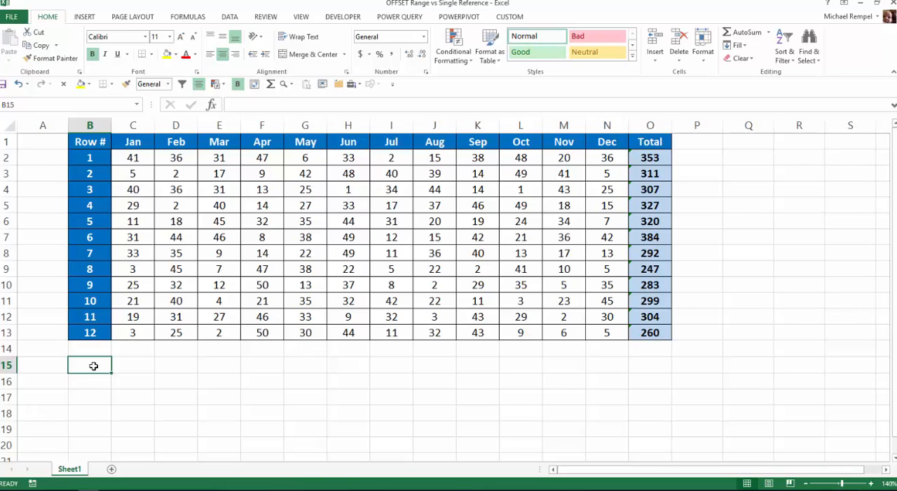
Enter the row number 4 in B15.
text(4)
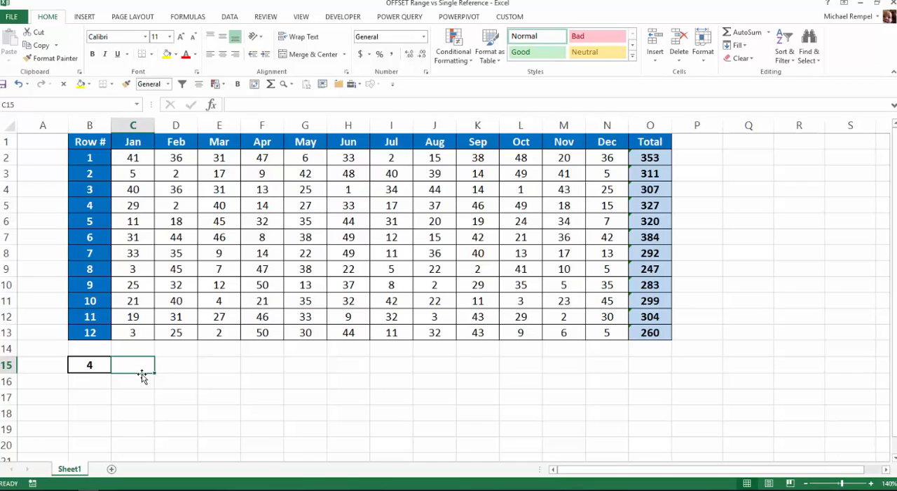
Enter =SUM(OFFSET(B1,B15,1,1,12)) in C15, totalling row 4 as 327.
text(=sum)
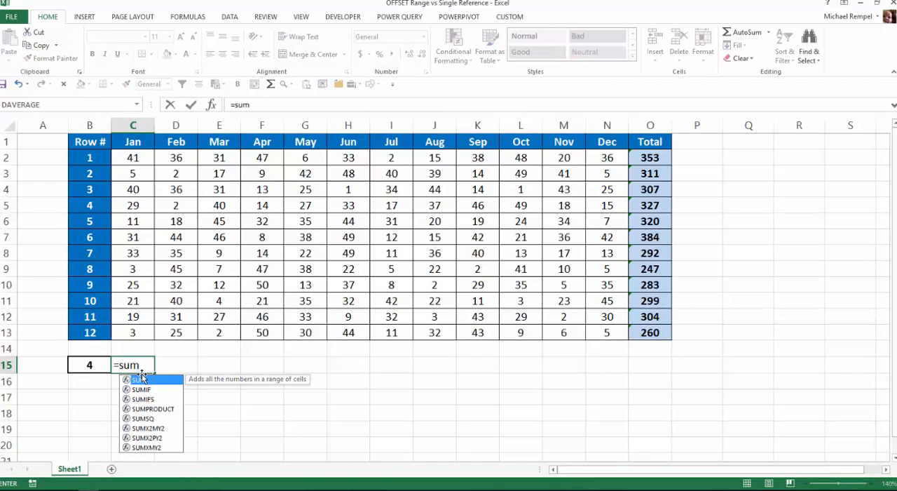
text((off)
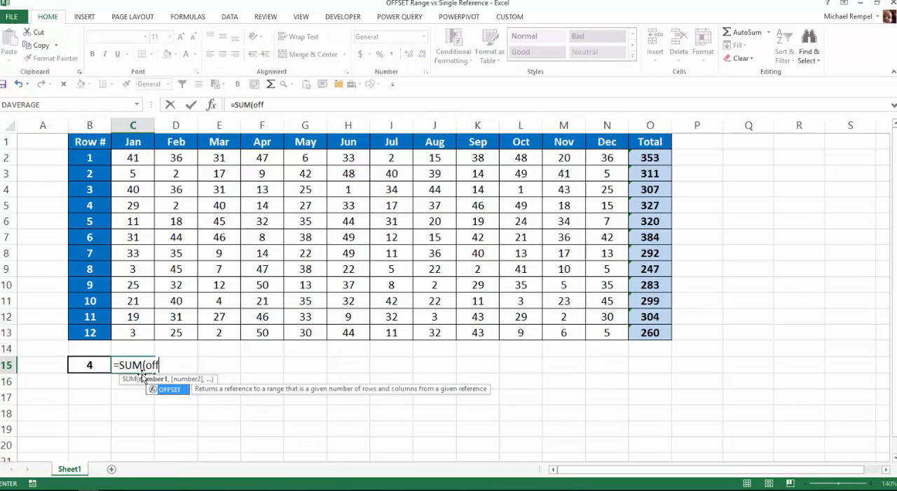
text(FSET()
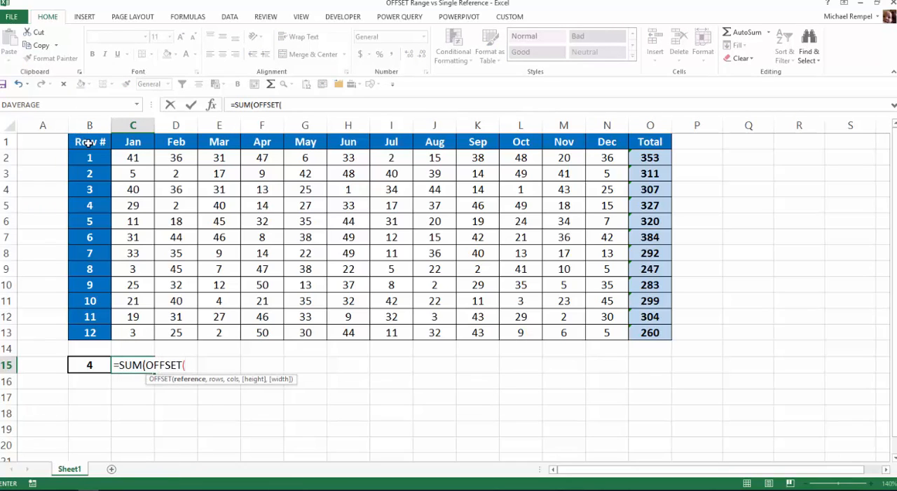
click(90, 142)
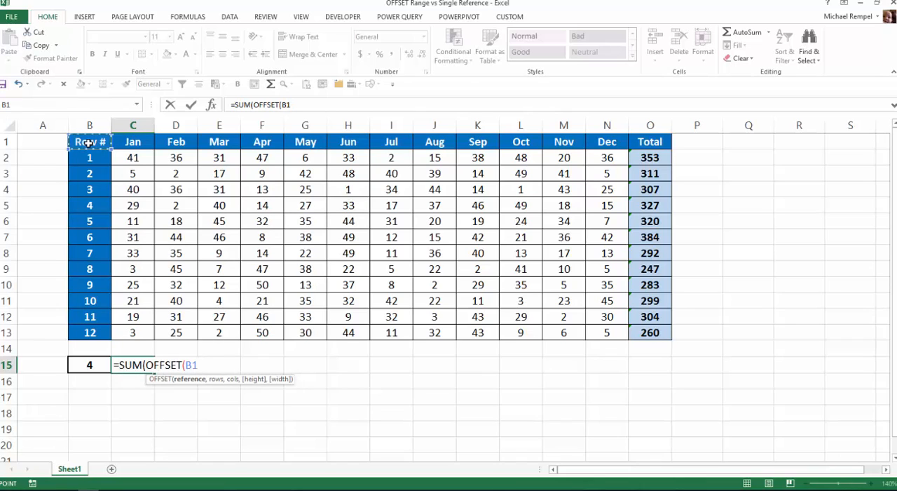
text(,B15)
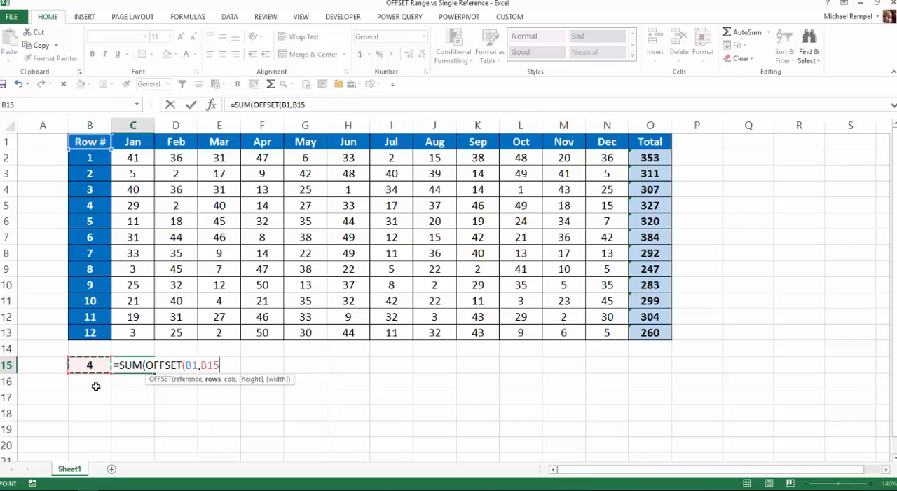
text(,)
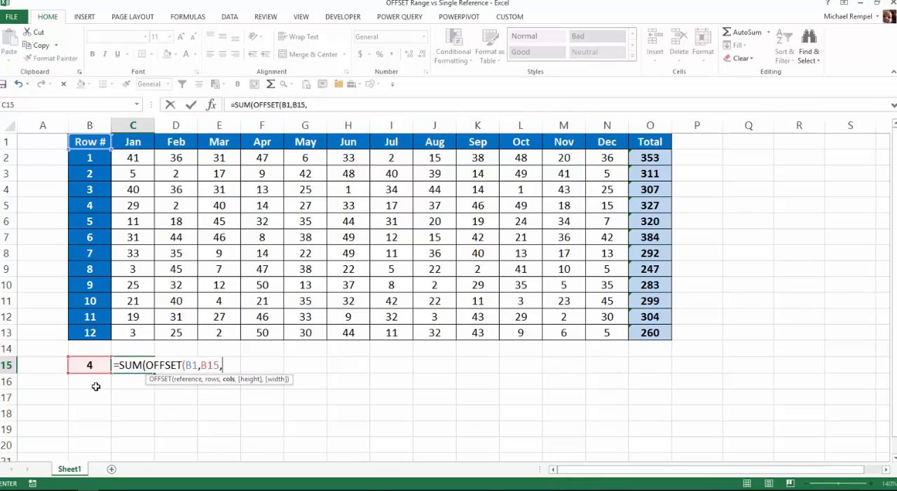
mouse_move(119, 174)
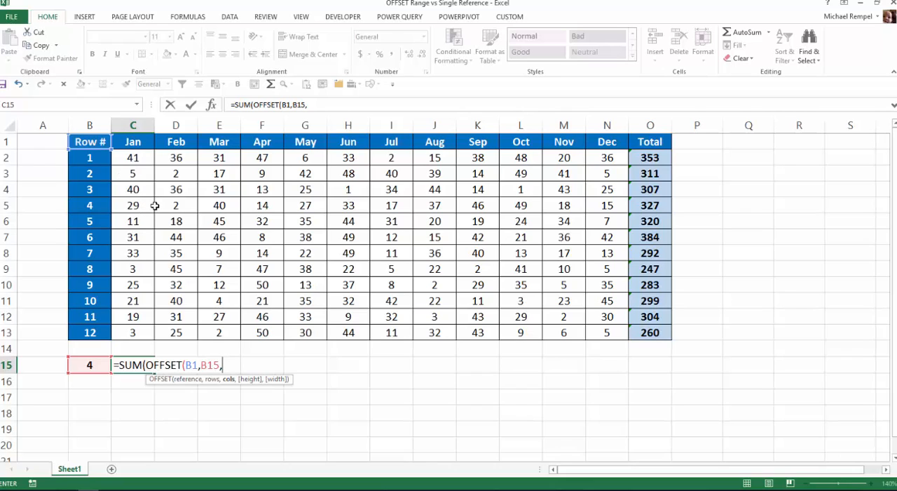
text(1)
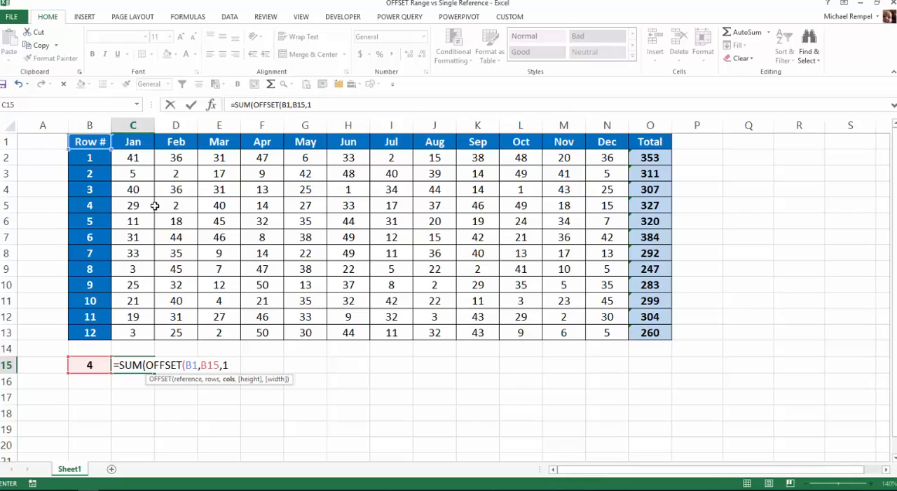
text(,)
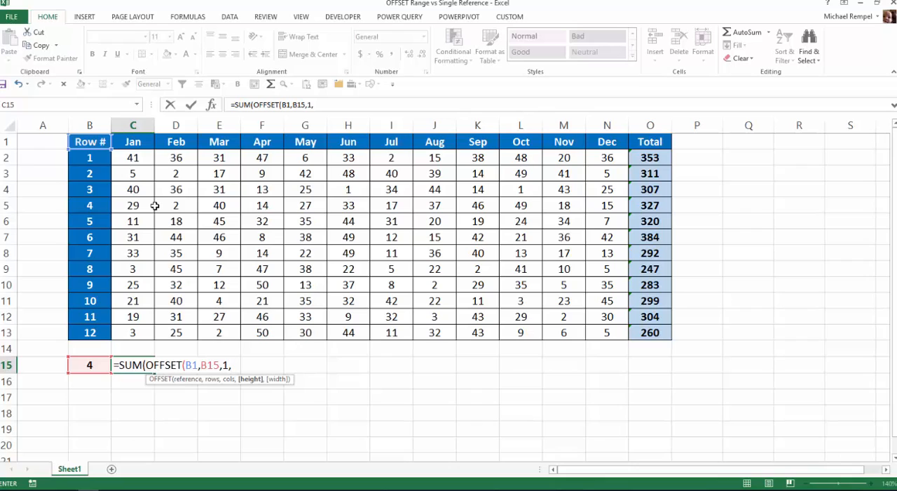
text(1)
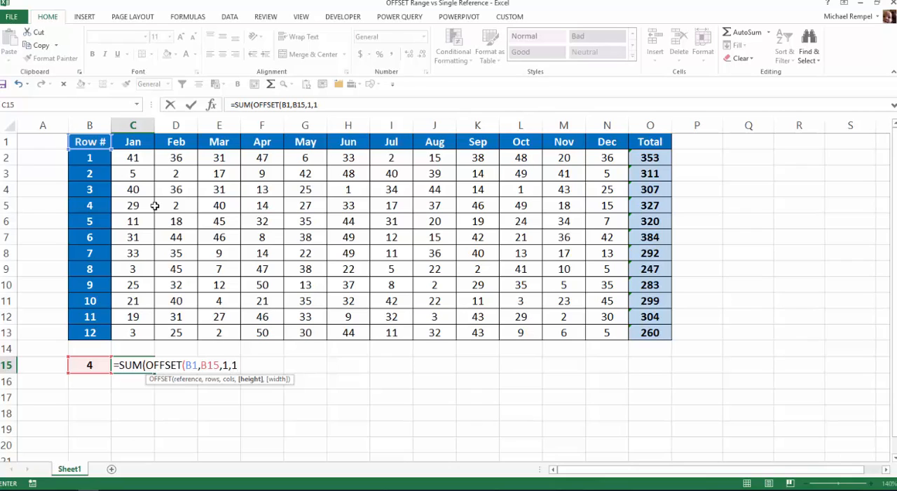
text(,)
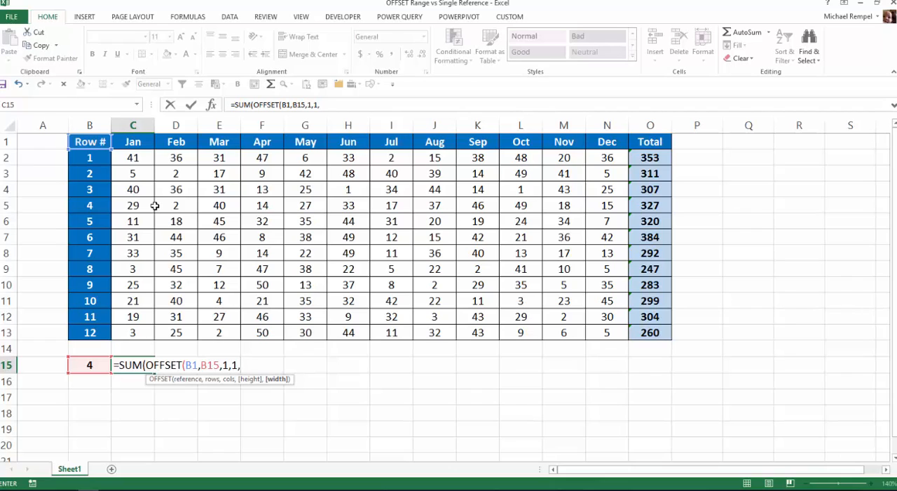
text(12)
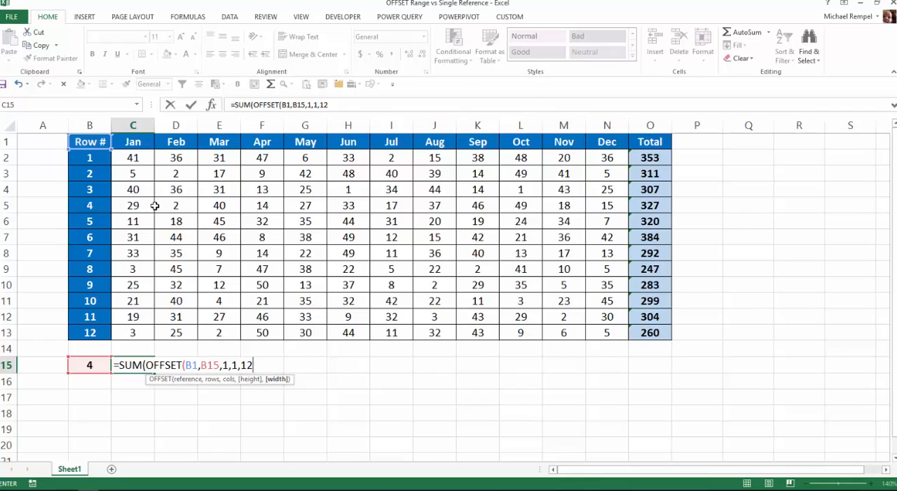
text())
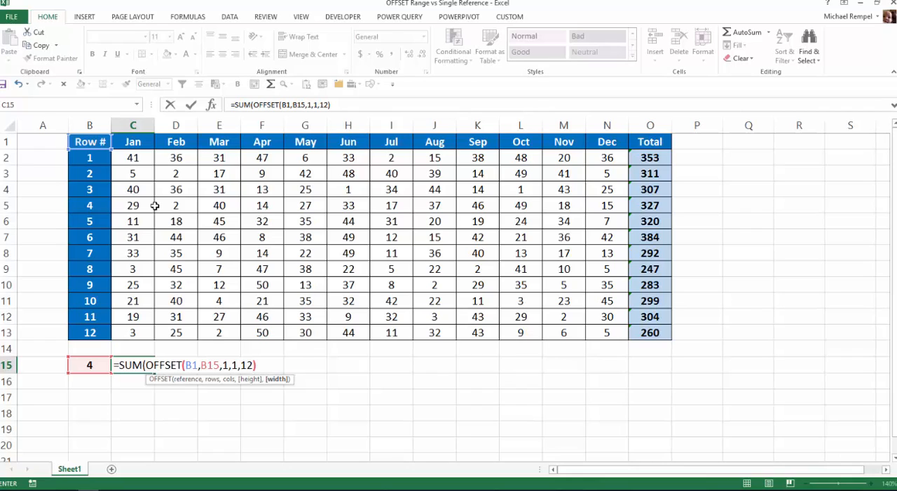
text())
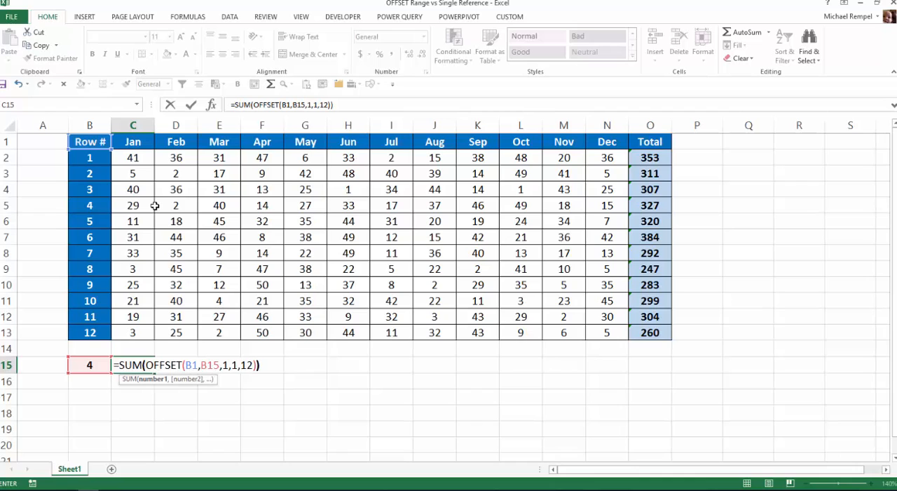
key(Return)
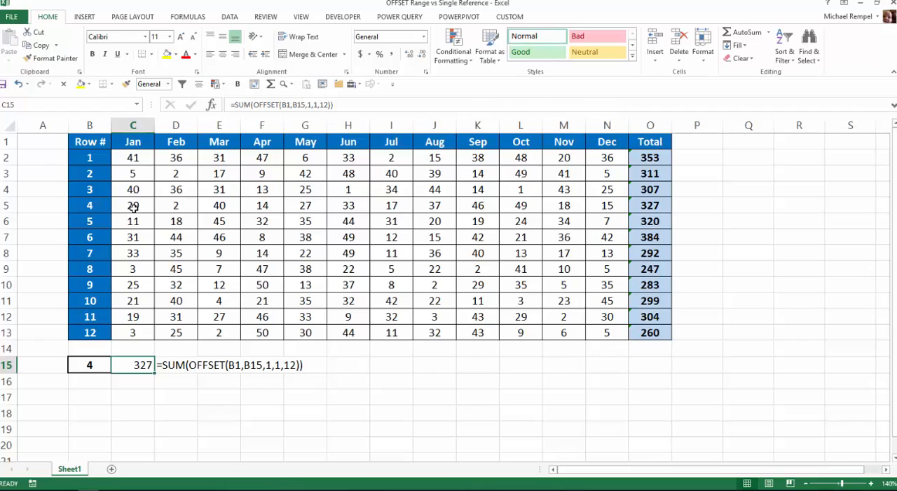
mouse_move(396, 204)
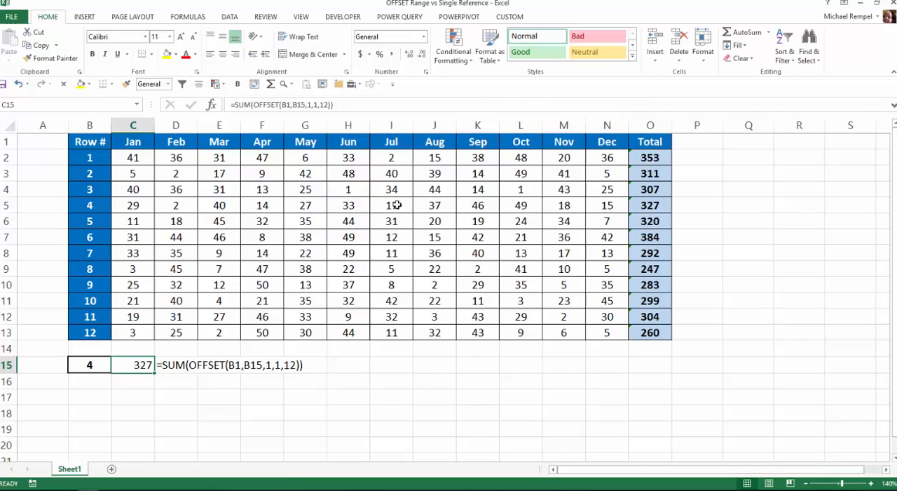
mouse_move(625, 205)
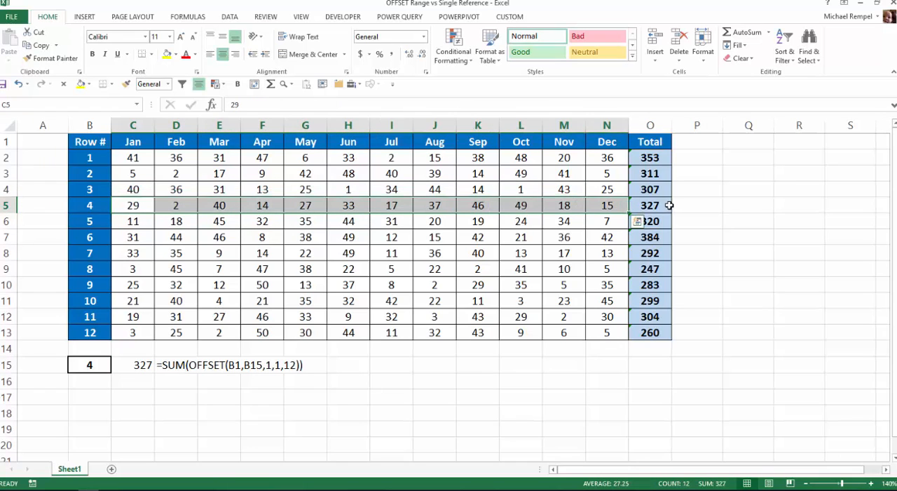
click(650, 205)
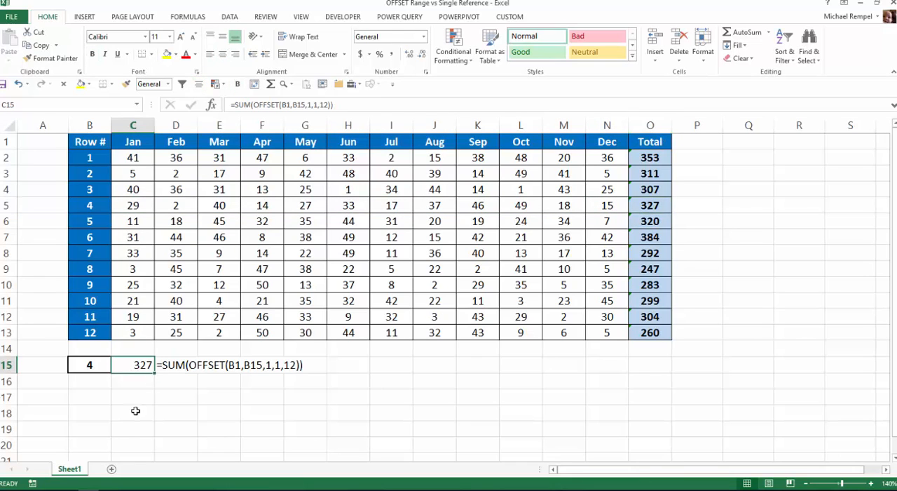
mouse_move(131, 433)
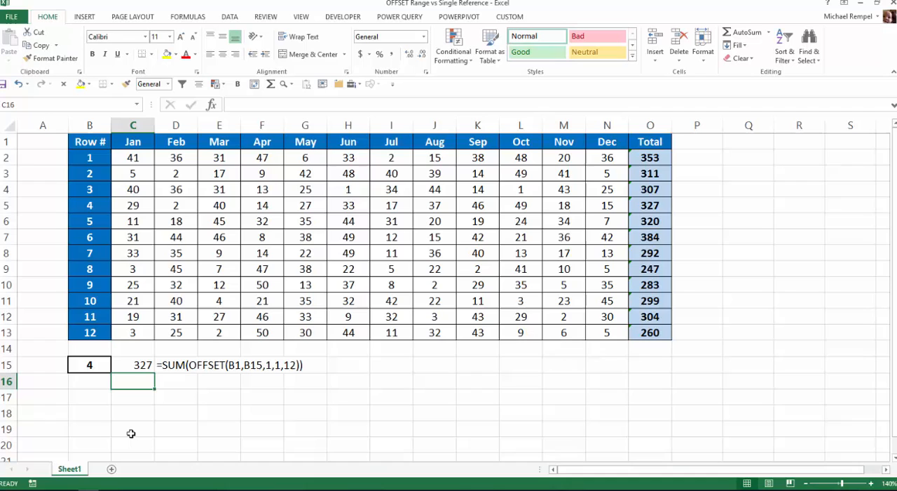
Enter =SUM(OFFSET(C1:N1,B15,0)) in C16 as a second row total.
text(=)
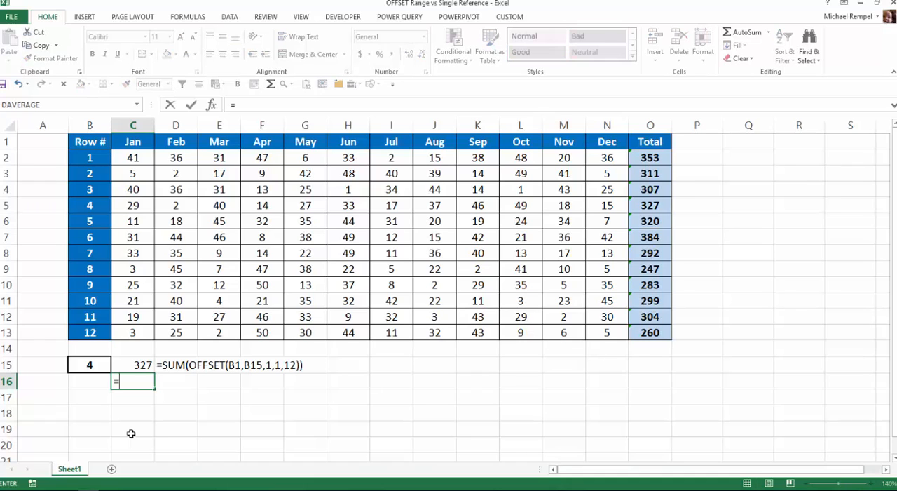
text(=SUM()
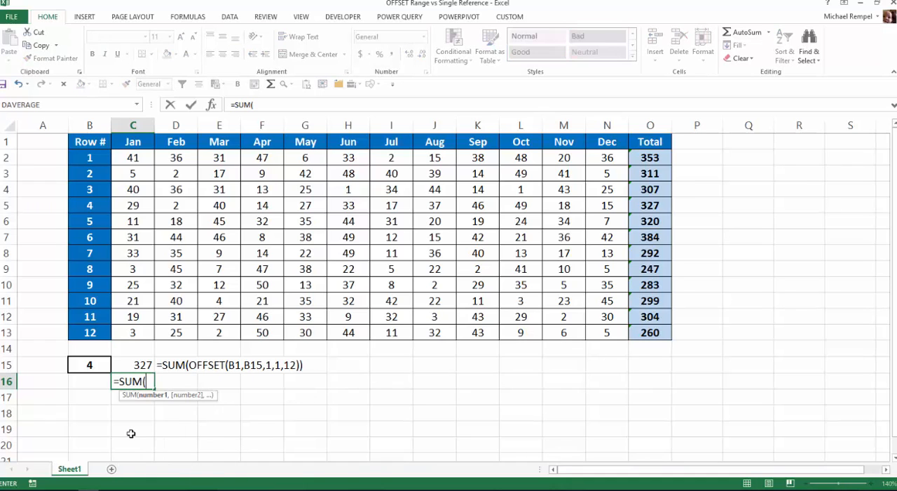
text(OFFSET(C1:N1)
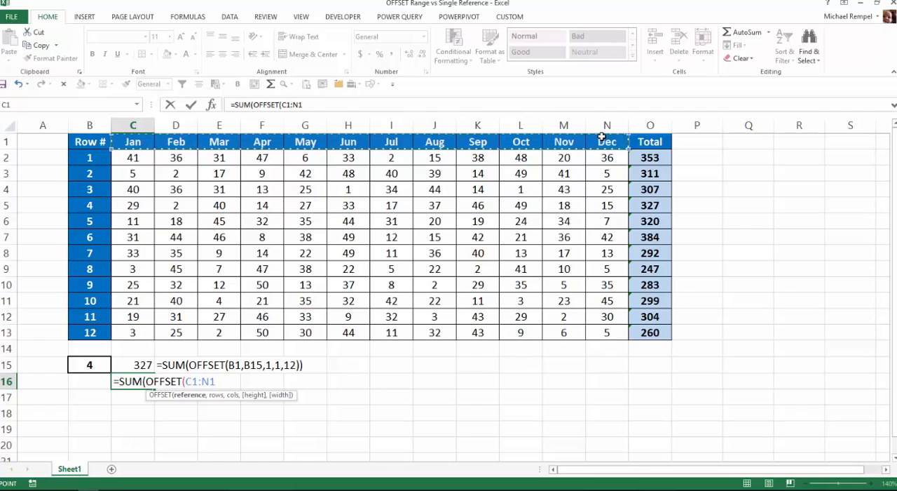
text(,B15)
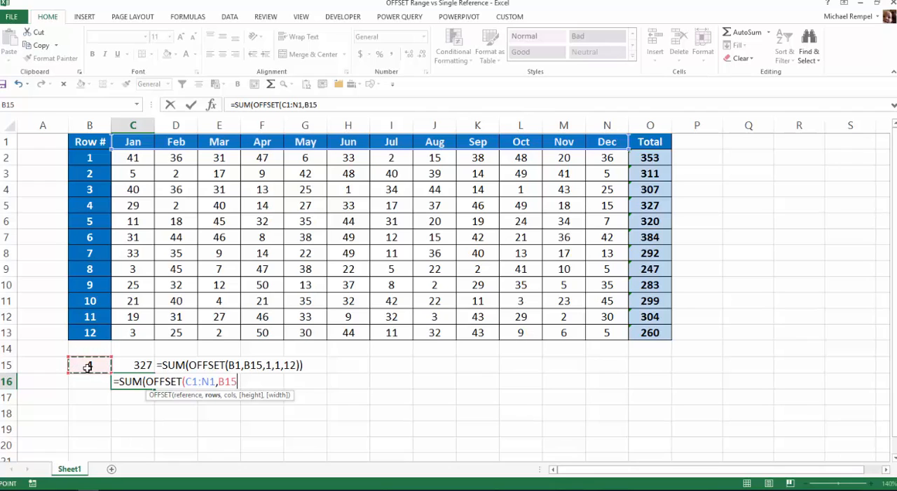
text(,)
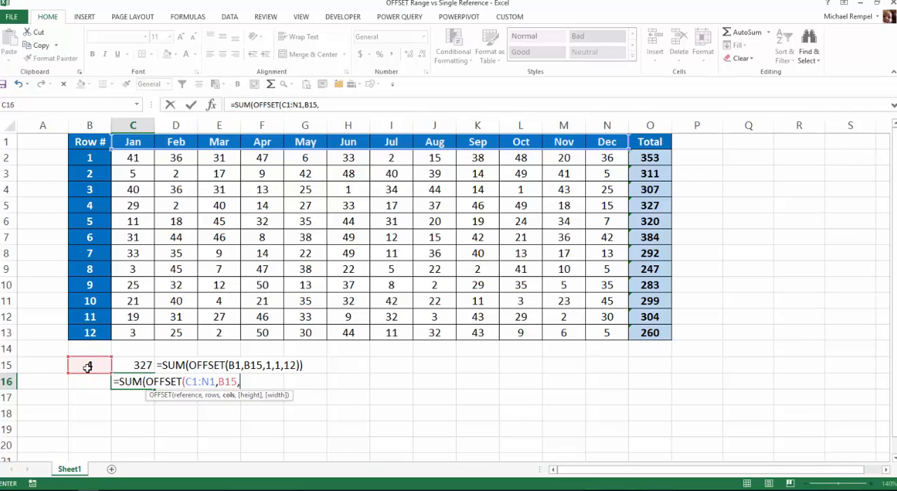
text(0)
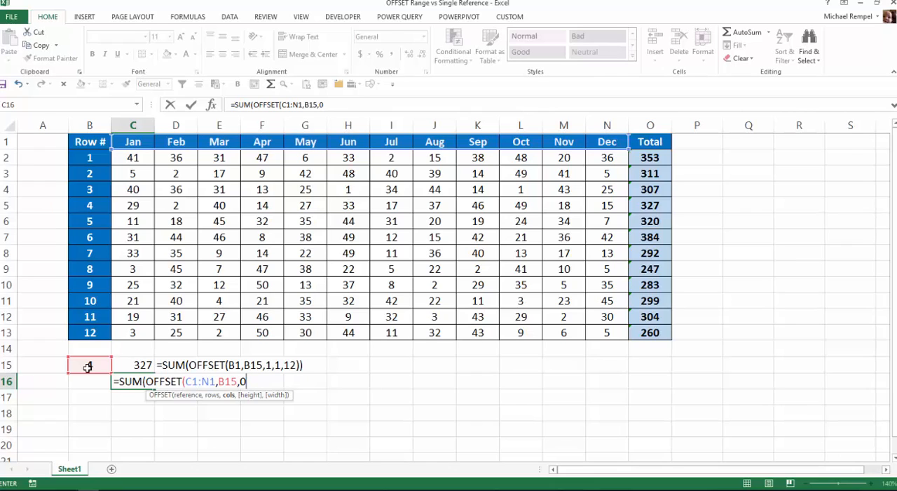
text())
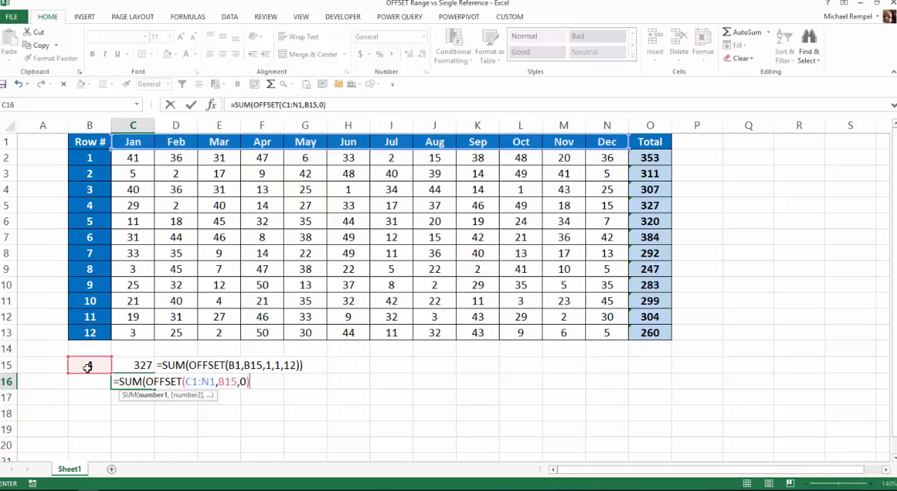
key(Return)
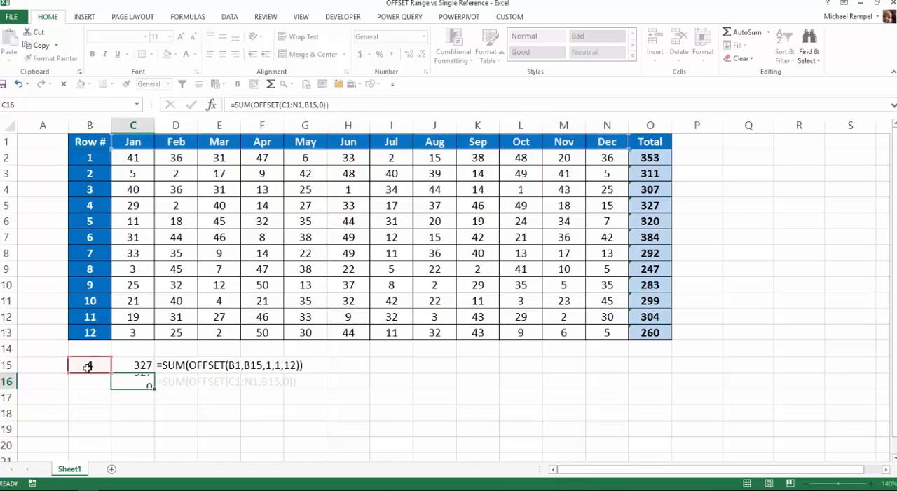
Check C16 shows 327, then switch to the Banner Close sheet.
key(Return)
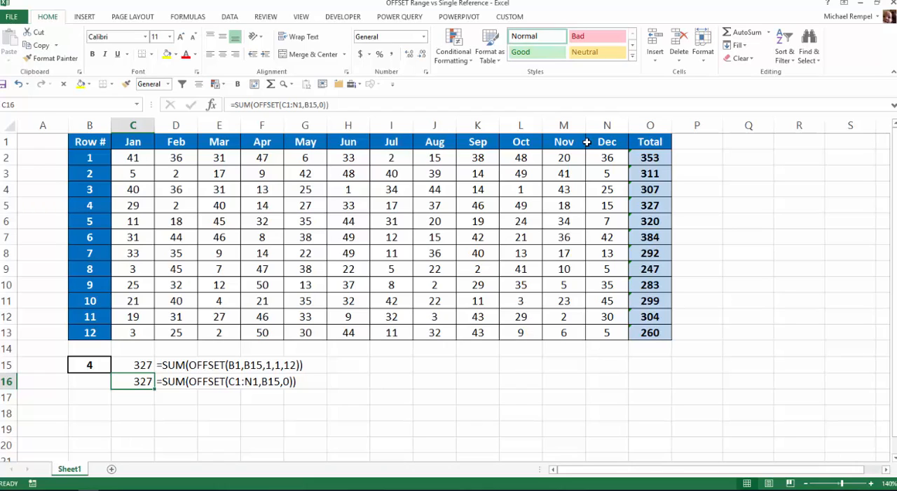
mouse_move(372, 265)
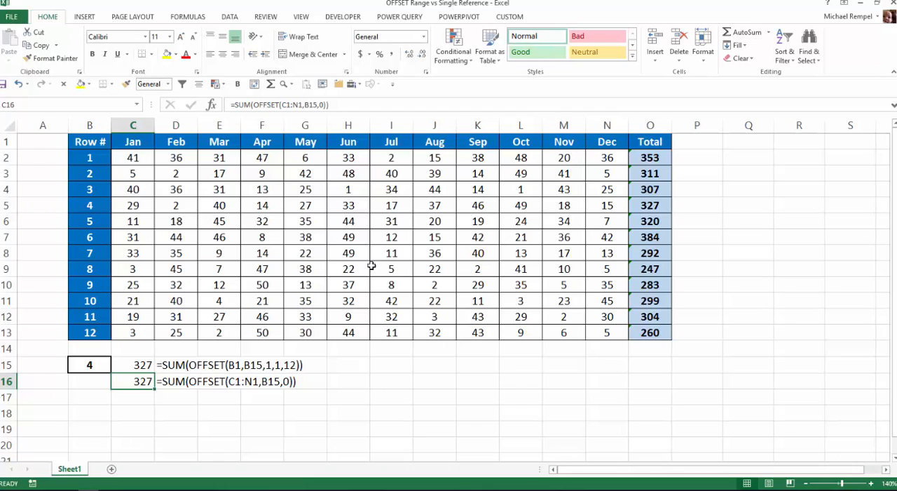
mouse_move(351, 429)
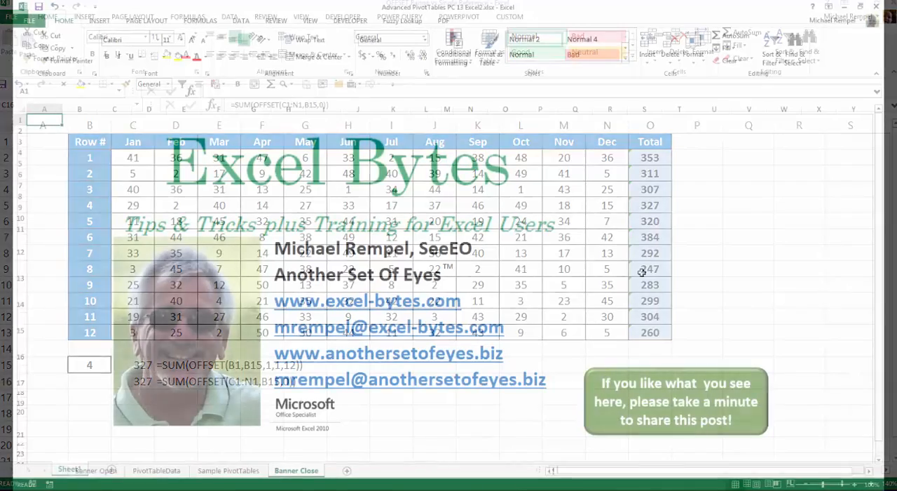
click(296, 470)
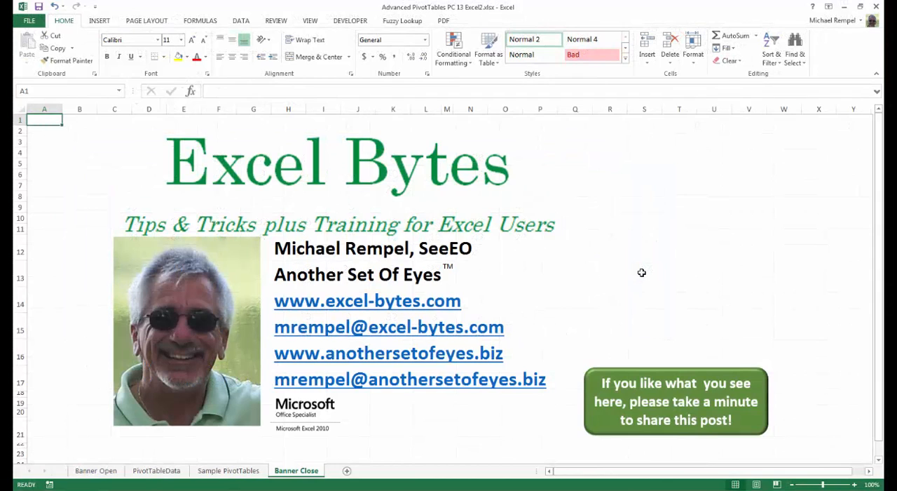